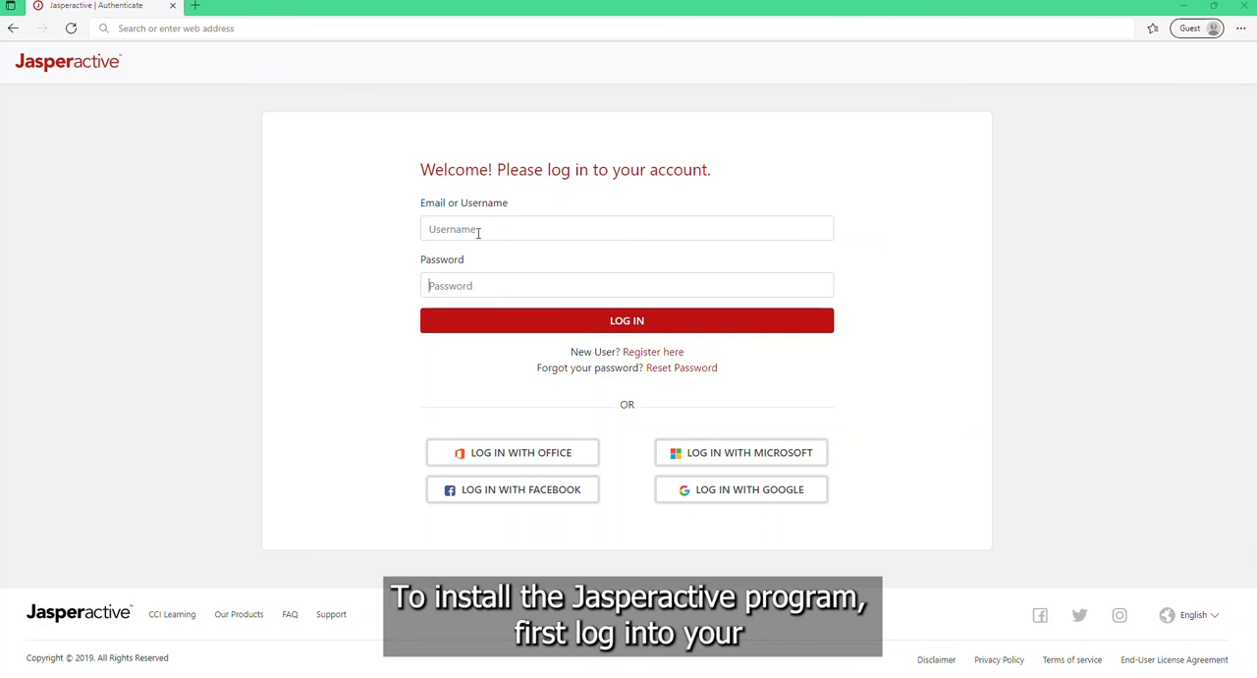
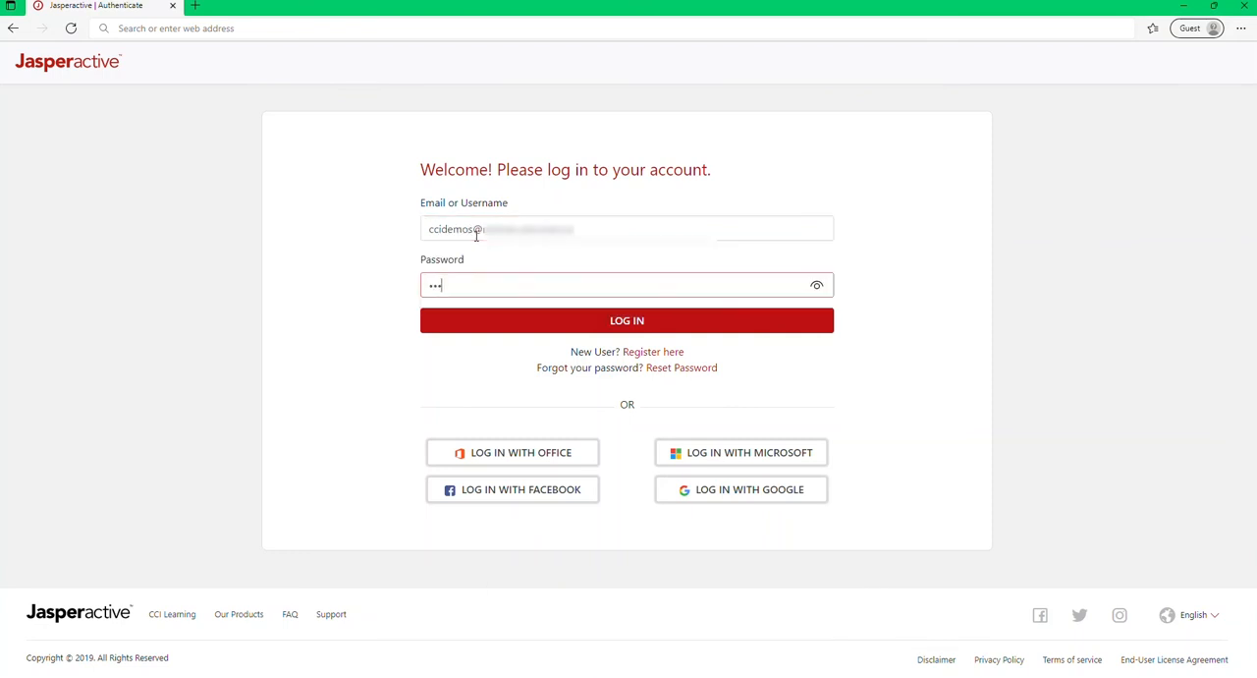
{"action": "type", "text": "password"}
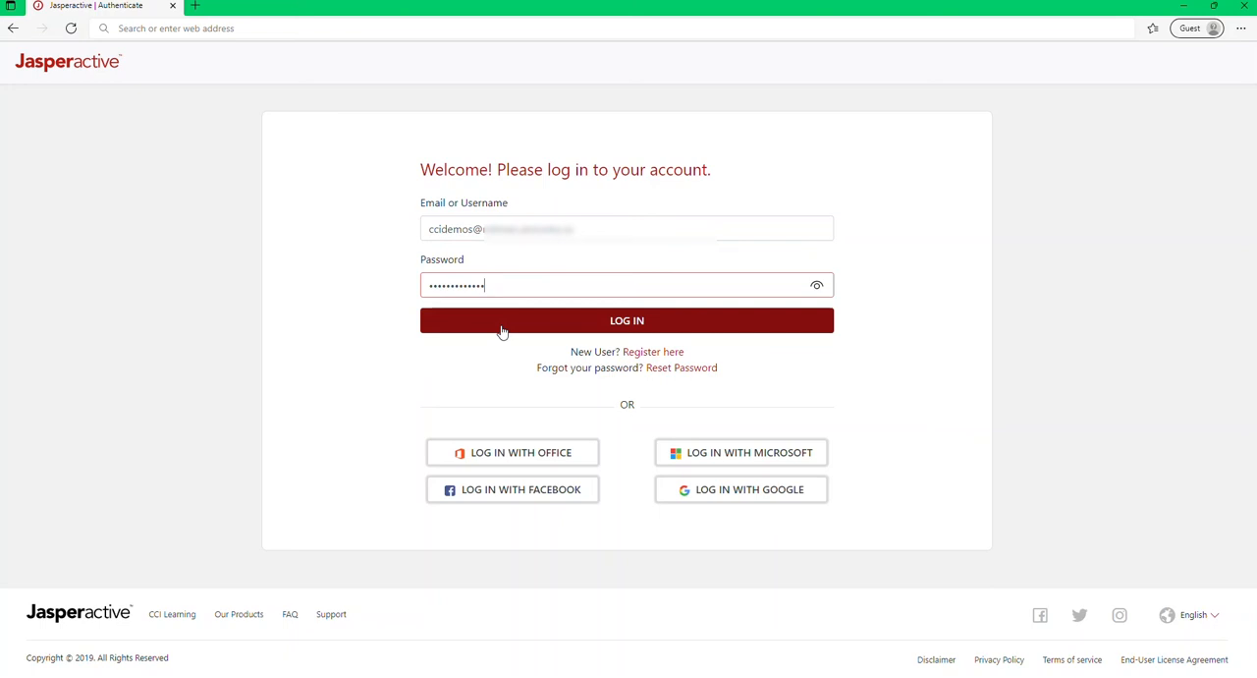
{"action": "left_click", "coordinate": [627, 321]}
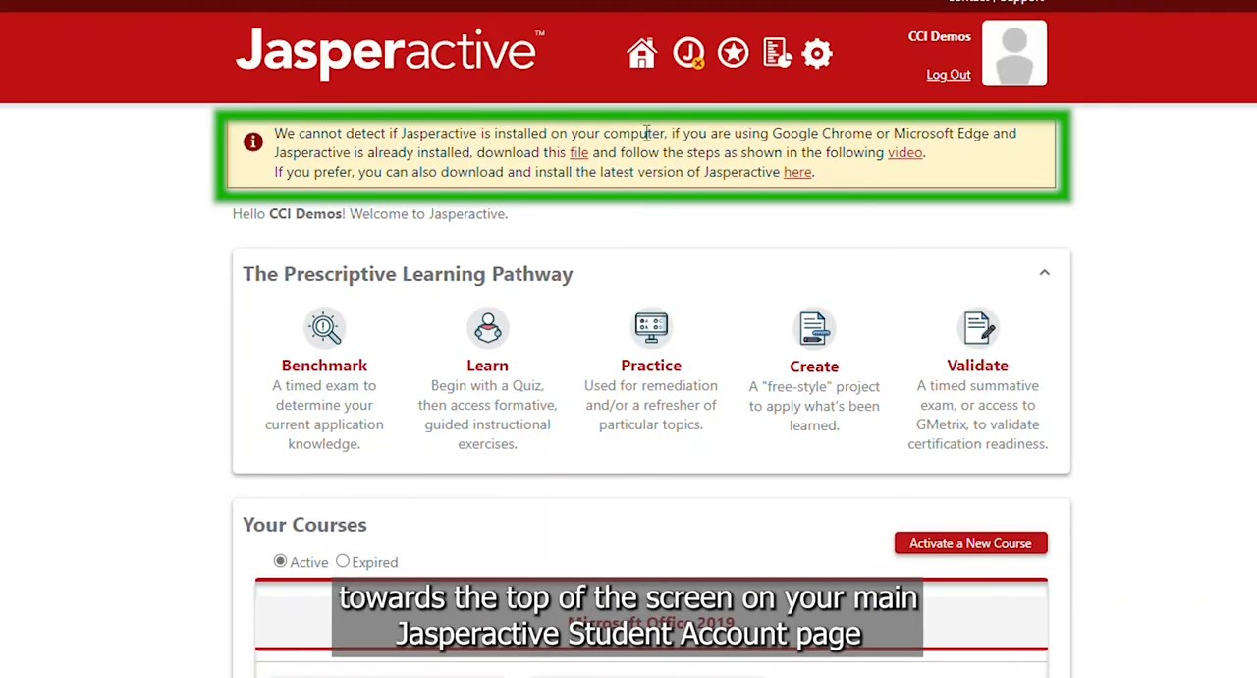
{"action": "mouse_move", "coordinate": [670, 133]}
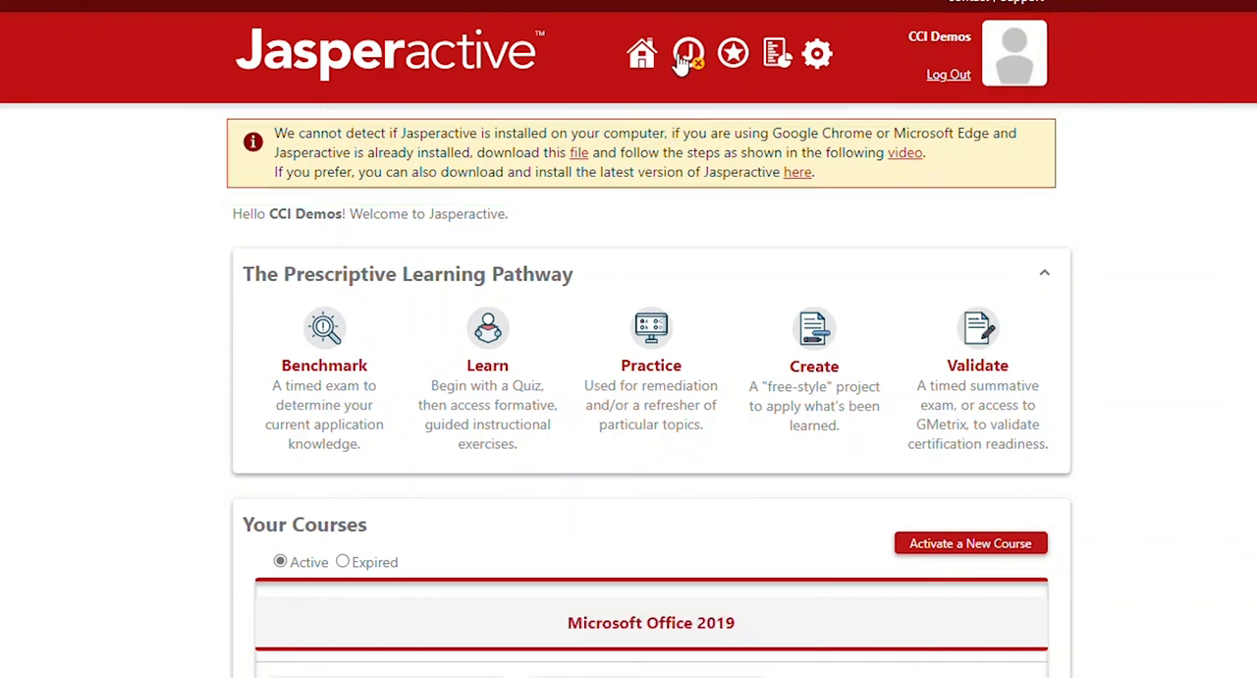
{"action": "mouse_move", "coordinate": [582, 53]}
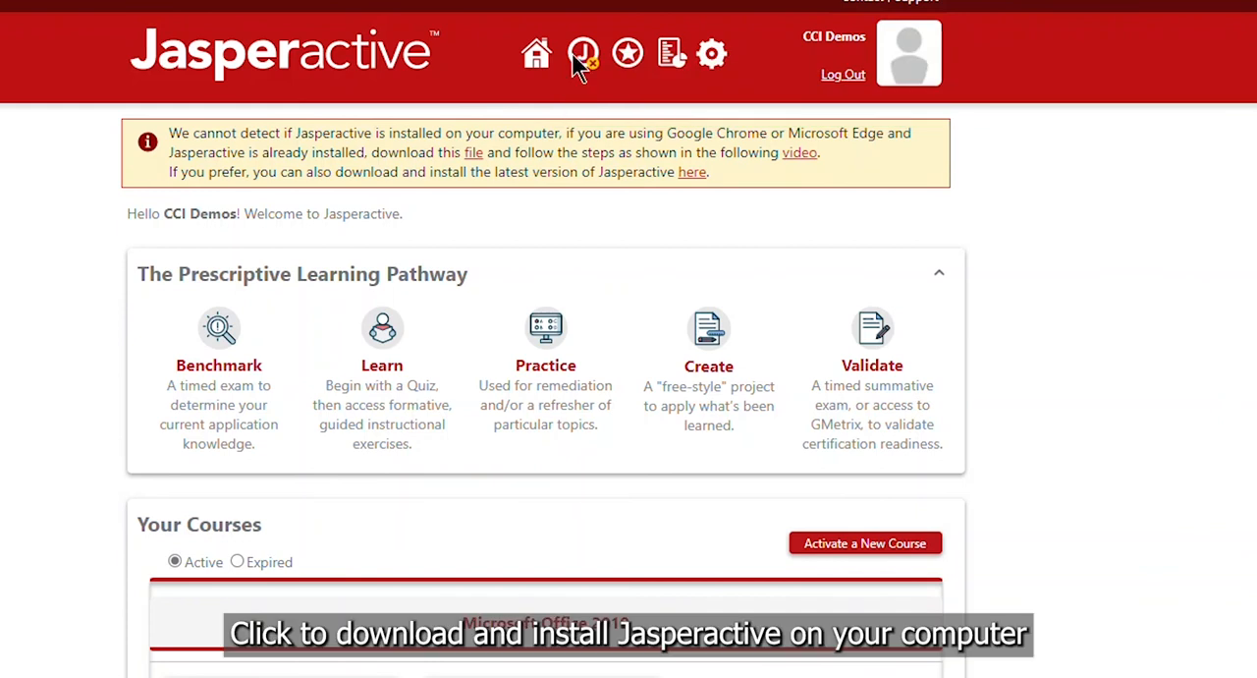
From the header installer icon, start the Institution Version download on the Jasperactive Installer page
{"action": "left_click", "coordinate": [582, 53]}
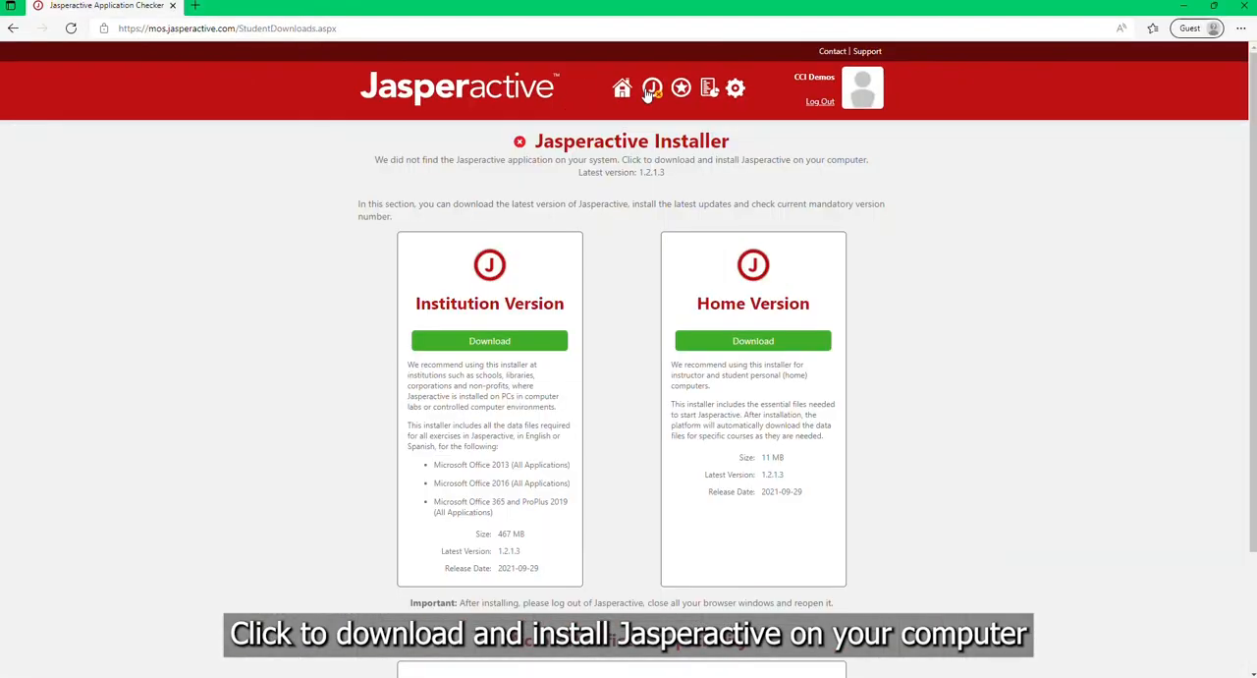
{"action": "scroll", "scroll_direction": "down", "scroll_amount": 3}
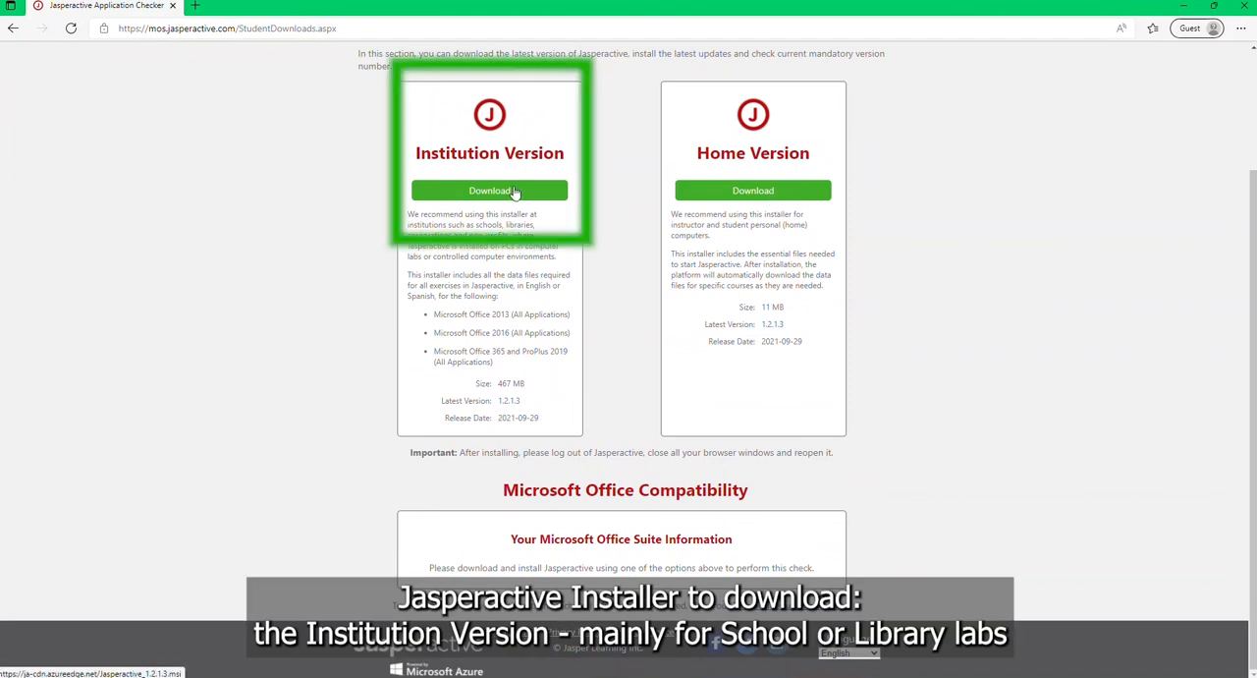
{"action": "mouse_move", "coordinate": [772, 197]}
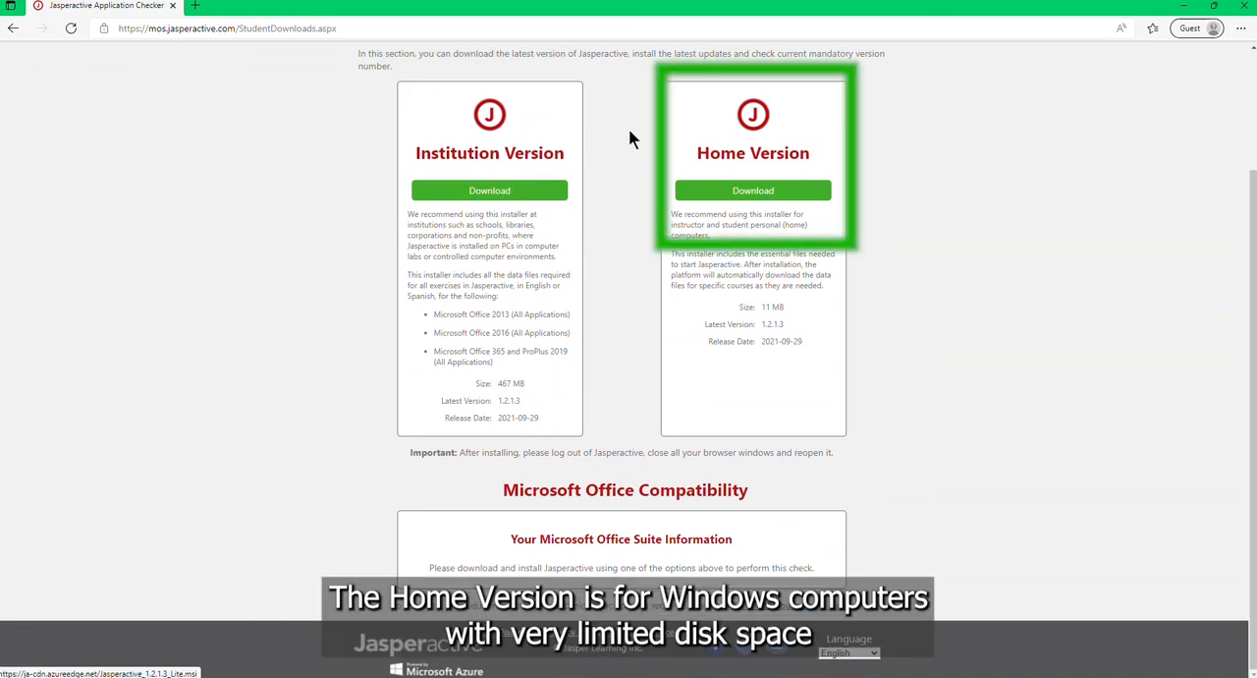
{"action": "mouse_move", "coordinate": [628, 137]}
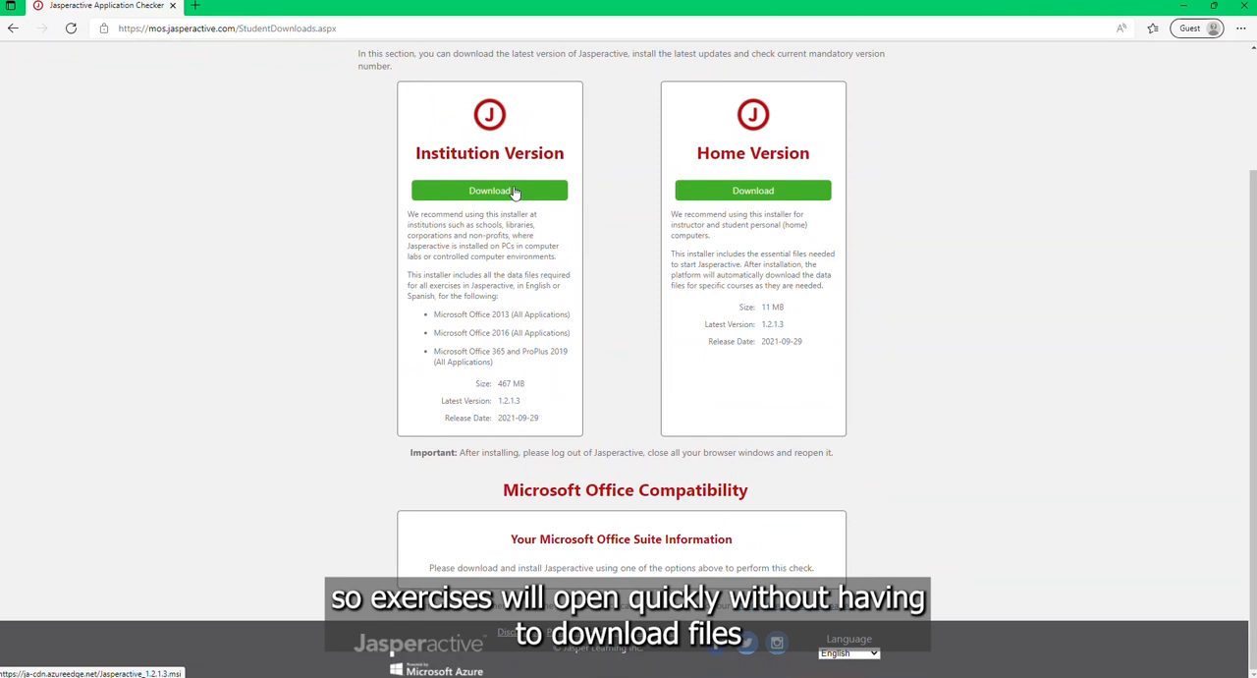
{"action": "scroll", "scroll_direction": "down", "scroll_amount": 3}
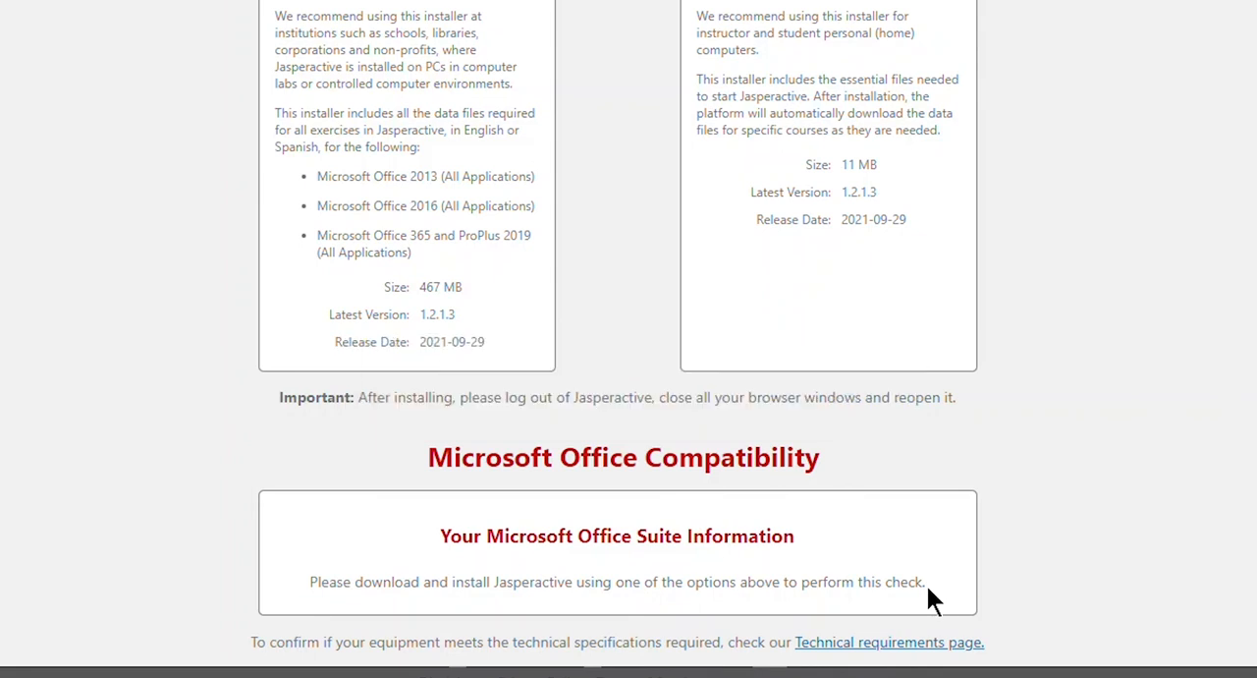
{"action": "scroll", "scroll_direction": "up", "scroll_amount": 3}
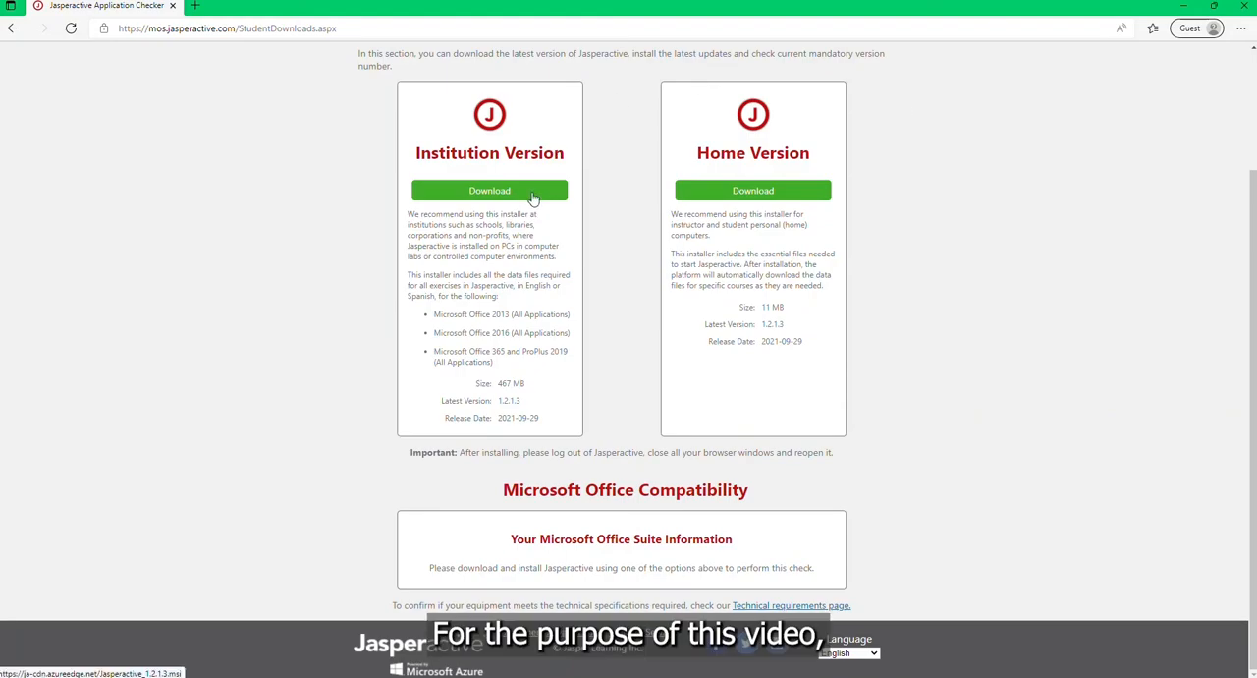
{"action": "left_click", "coordinate": [489, 189]}
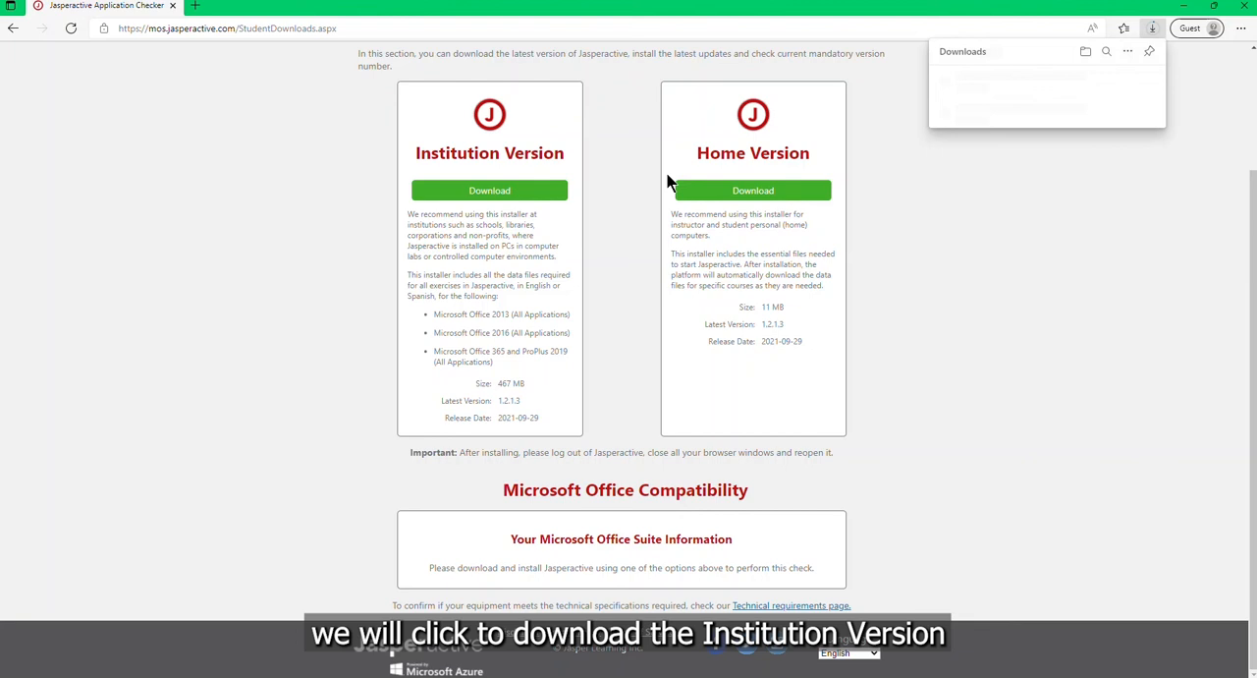
Let the Jasperactive 1.2.1.3 .msi finish in Edge's Downloads flyout and run it
{"action": "left_click", "coordinate": [489, 189]}
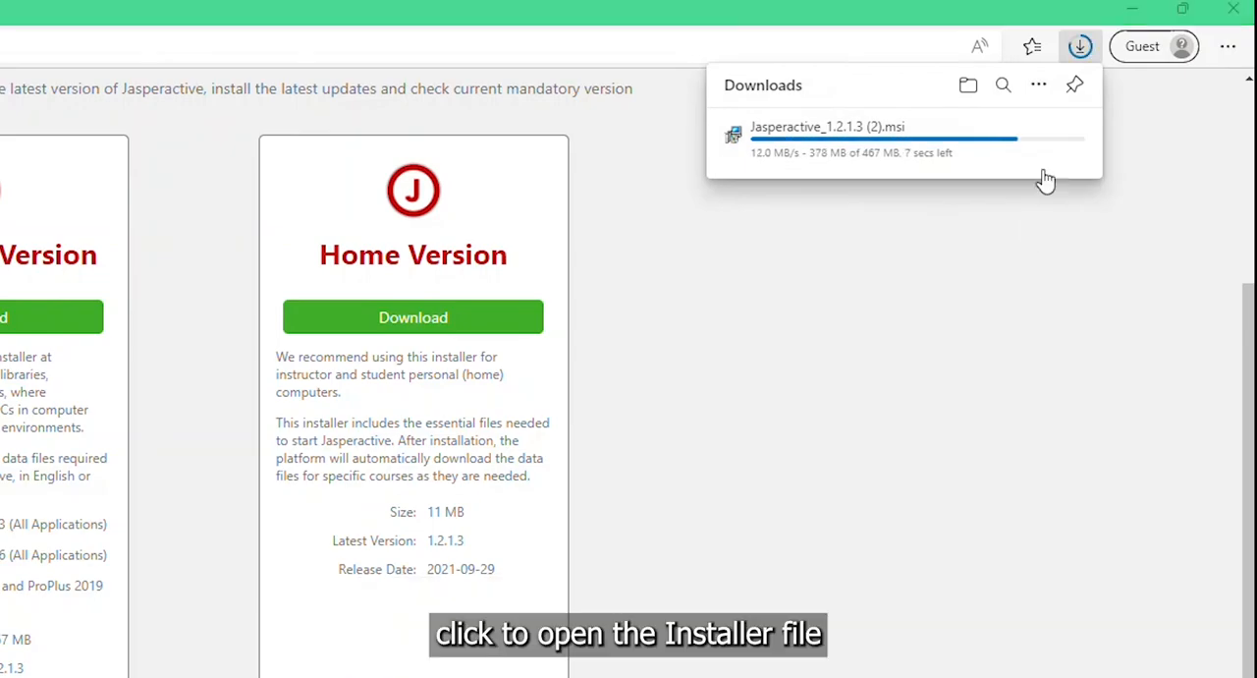
{"action": "mouse_move", "coordinate": [1051, 172]}
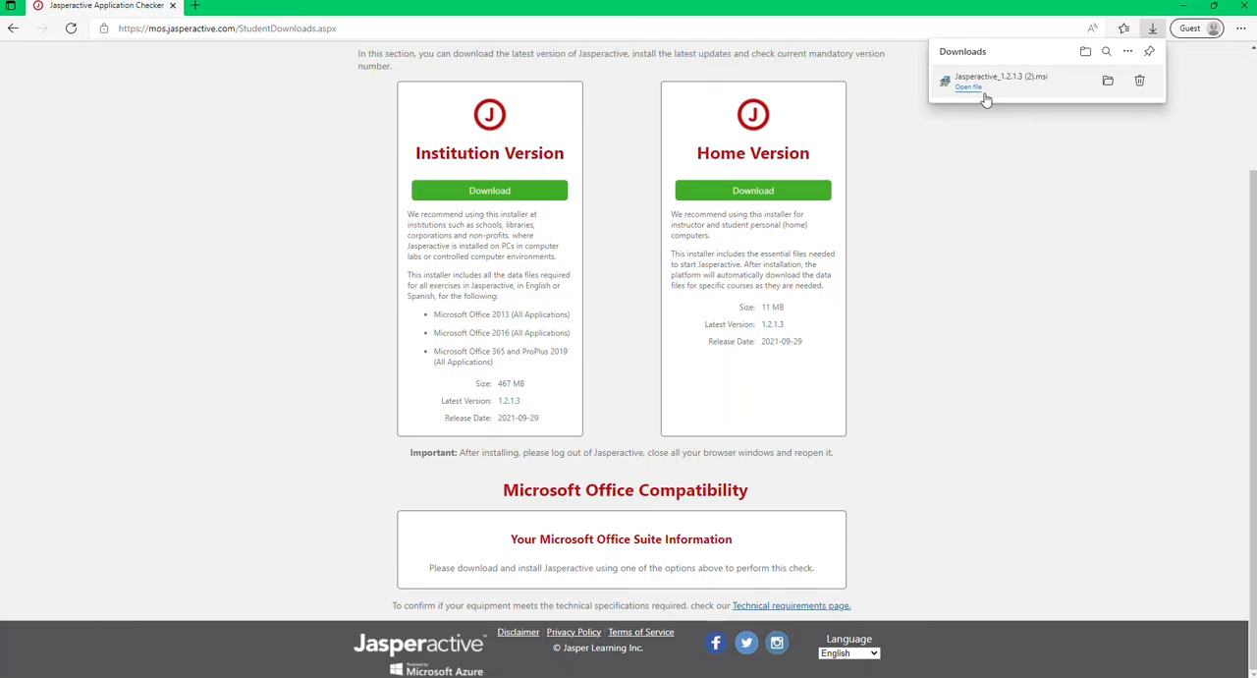
{"action": "left_click", "coordinate": [968, 86]}
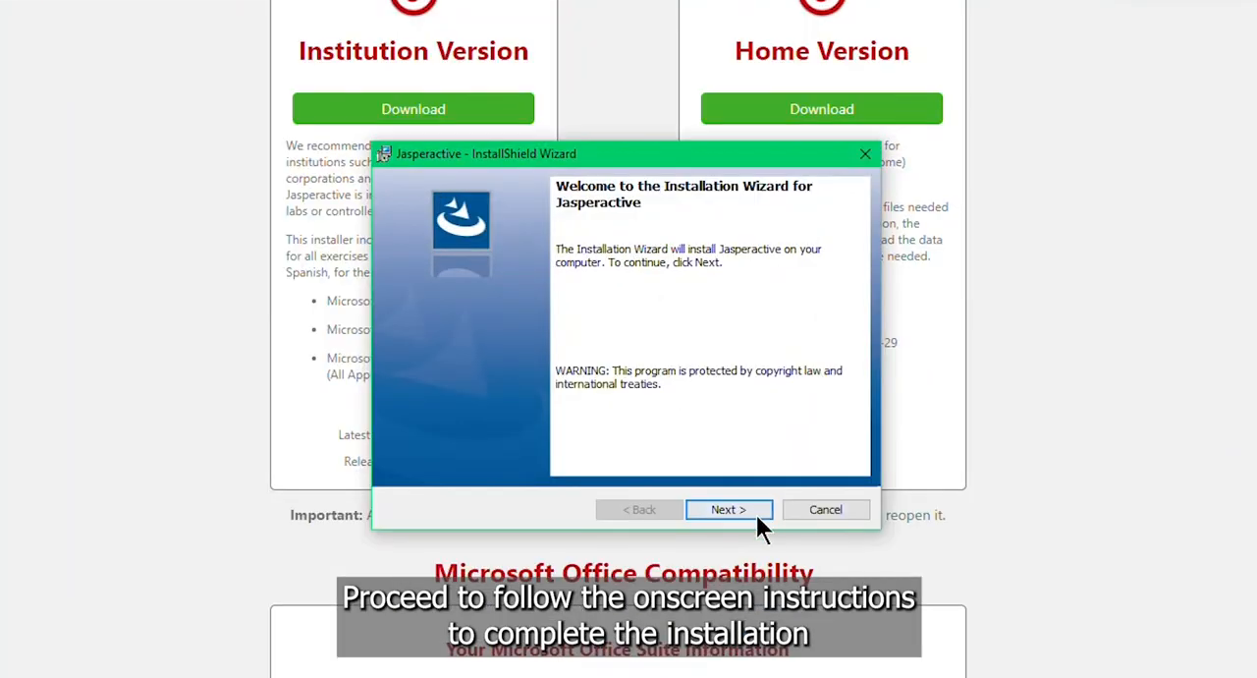
Install Jasperactive to the default Program Files (x86) folder and finish with Launch the program checked
{"action": "left_click", "coordinate": [728, 508]}
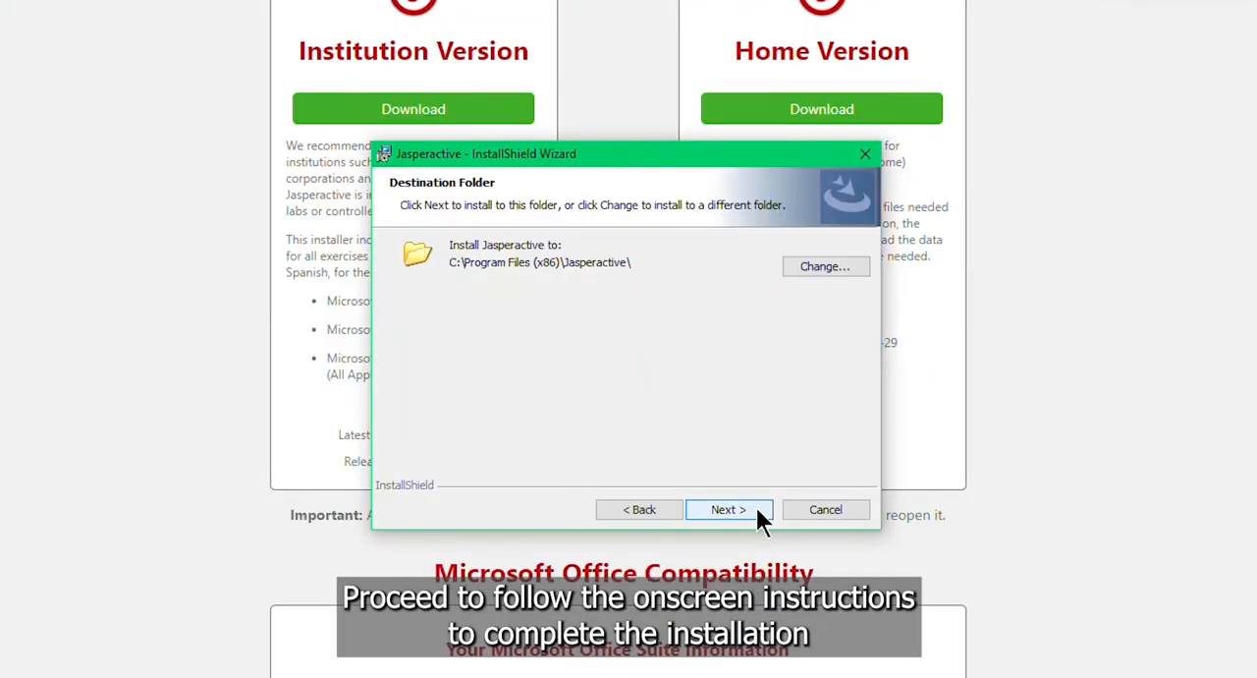
{"action": "left_click", "coordinate": [727, 508]}
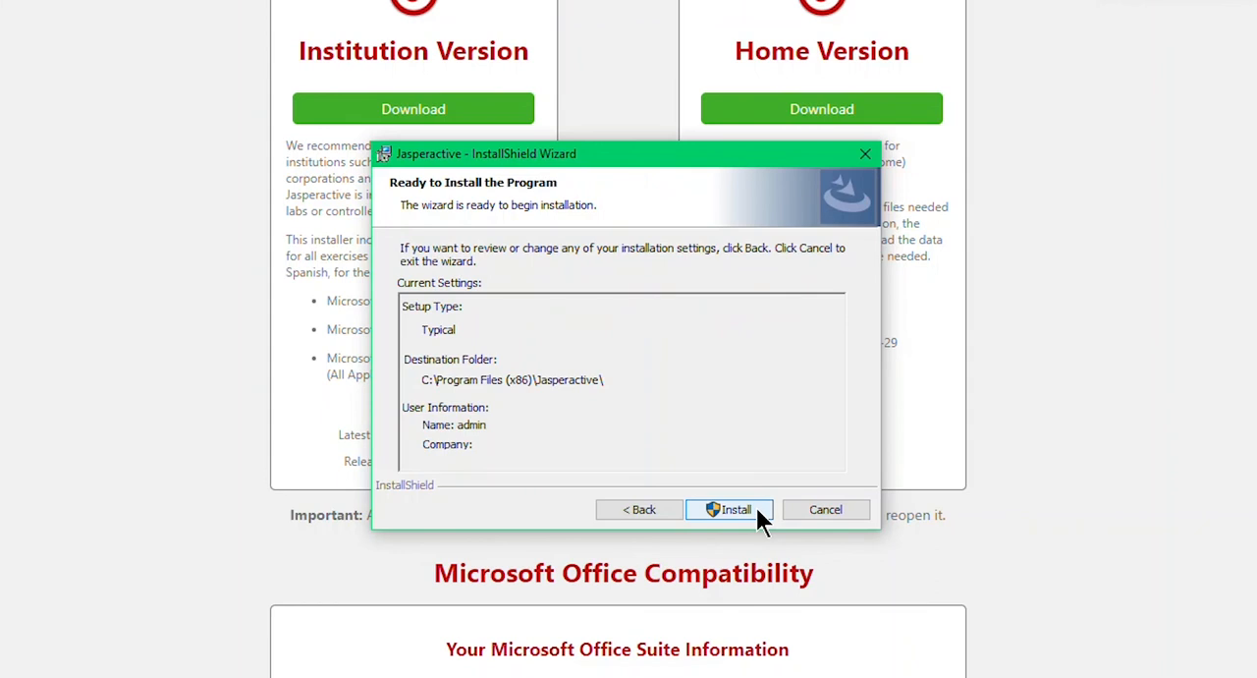
{"action": "left_click", "coordinate": [729, 509]}
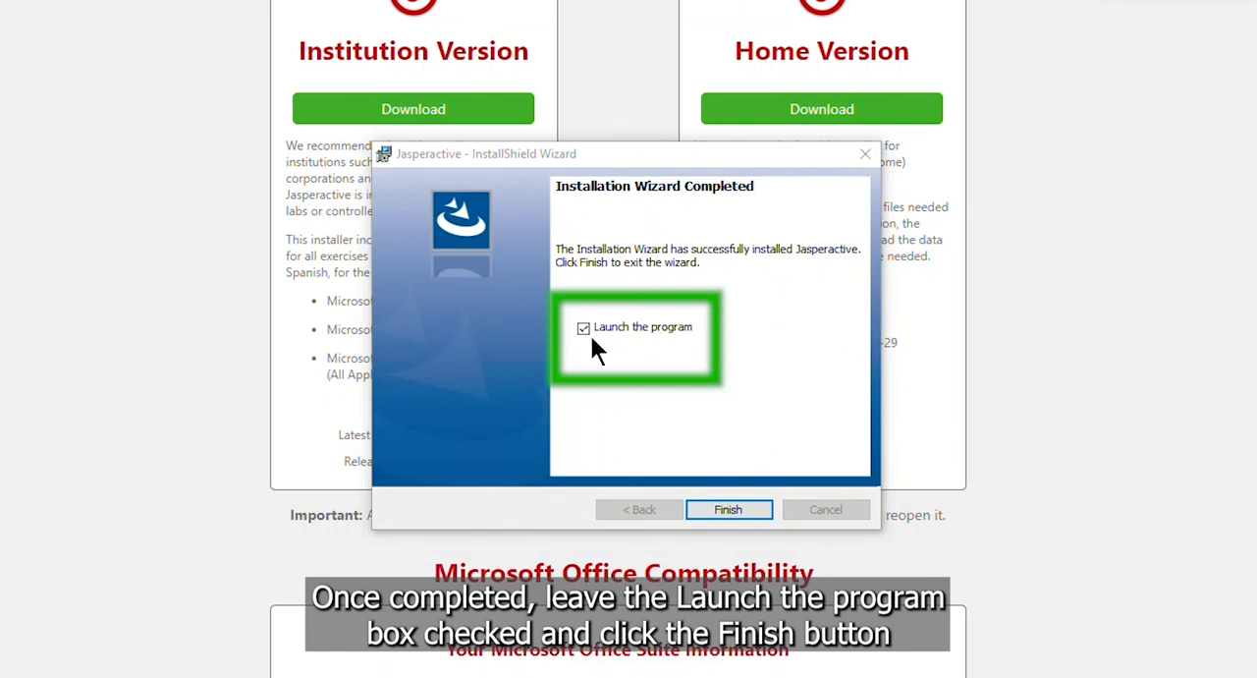
{"action": "left_click", "coordinate": [728, 509]}
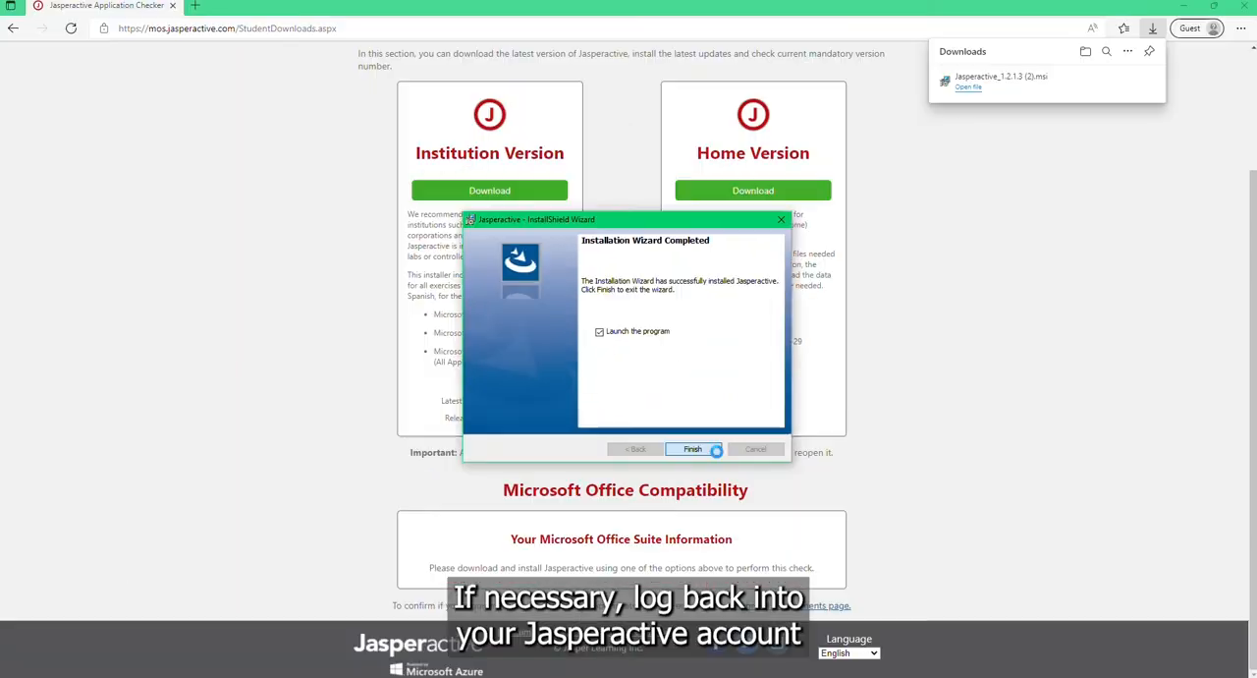
Sign back into the student account so the dashboard shows the installed check mark
{"action": "left_click", "coordinate": [693, 449]}
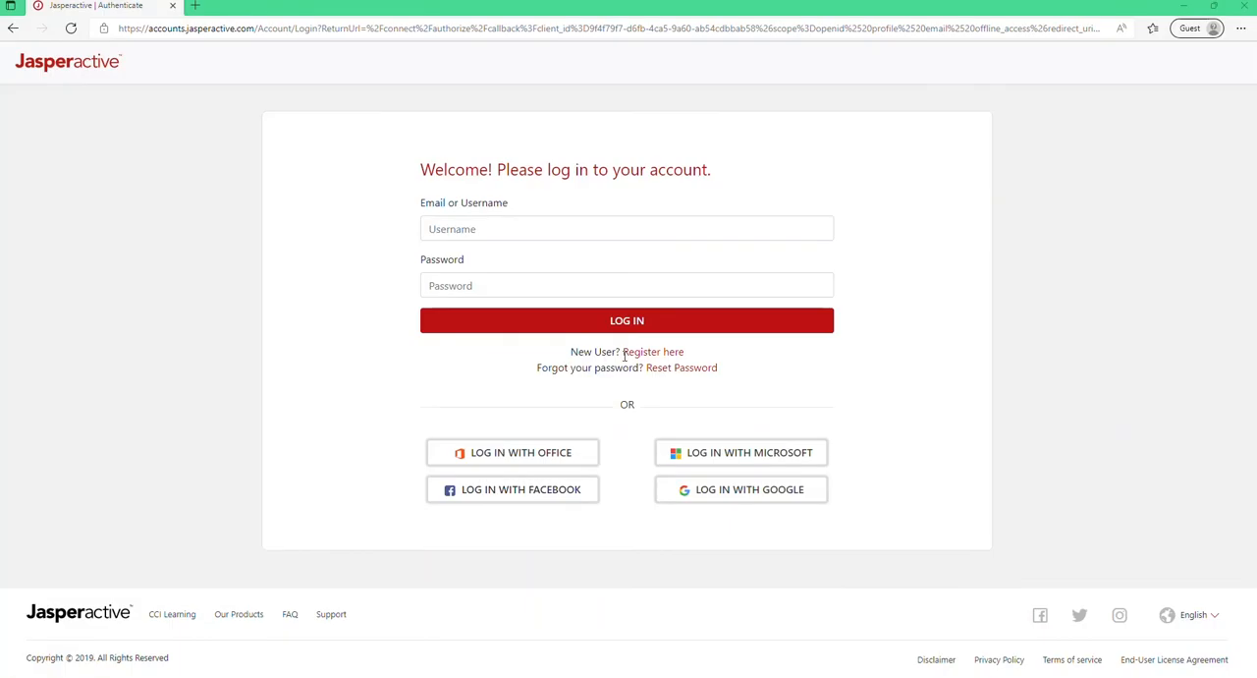
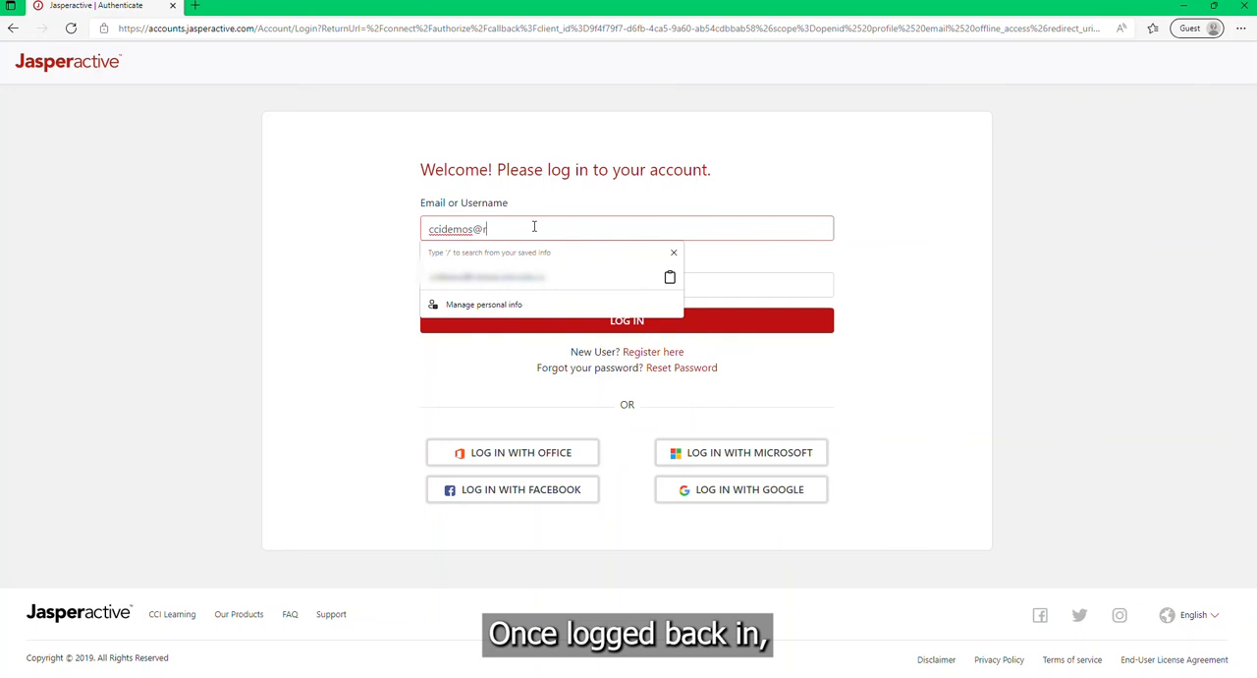
{"action": "left_click", "coordinate": [627, 320]}
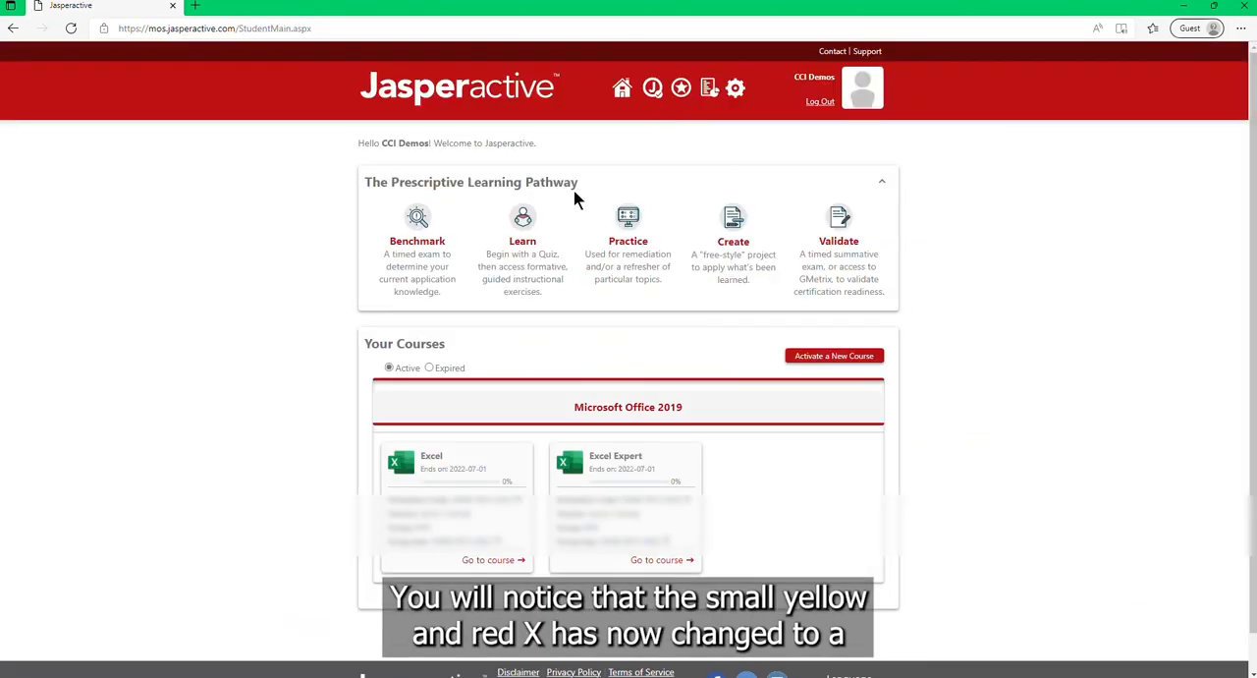
{"action": "mouse_move", "coordinate": [652, 87]}
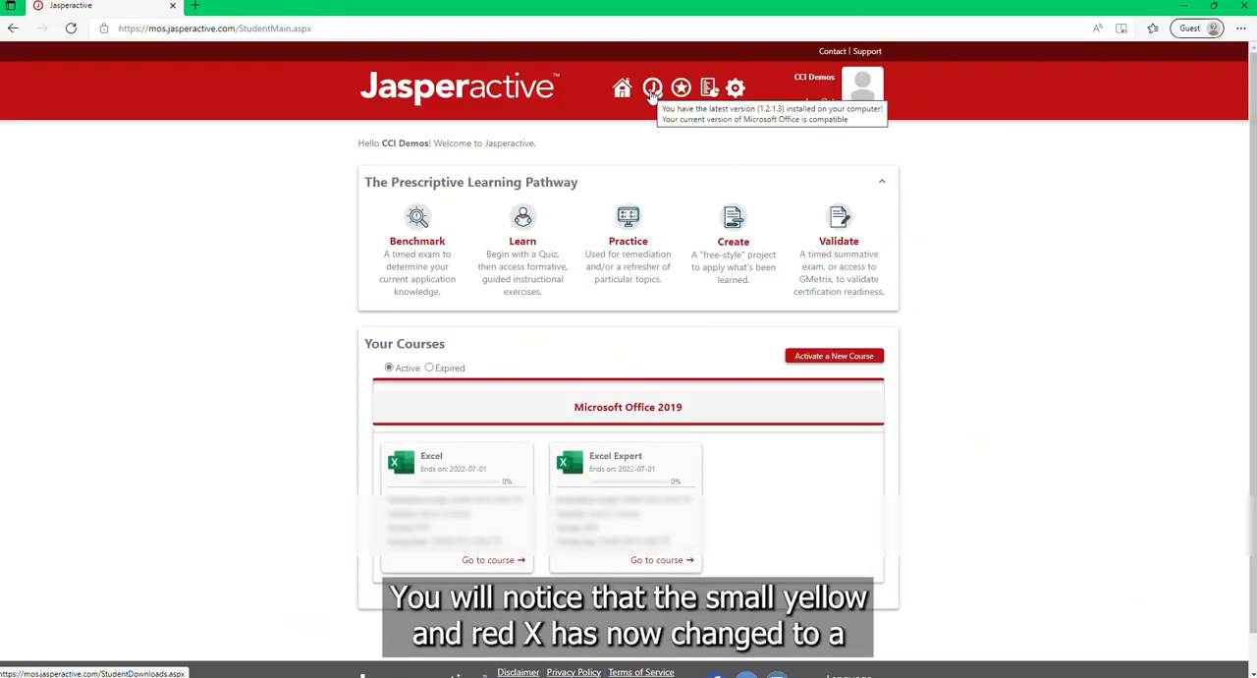